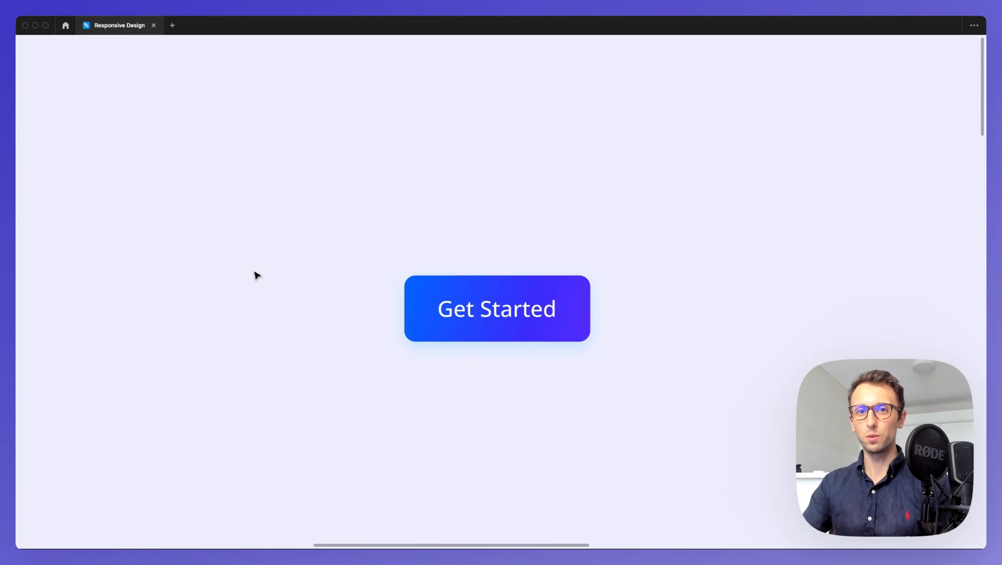
mouse_move(242, 272)
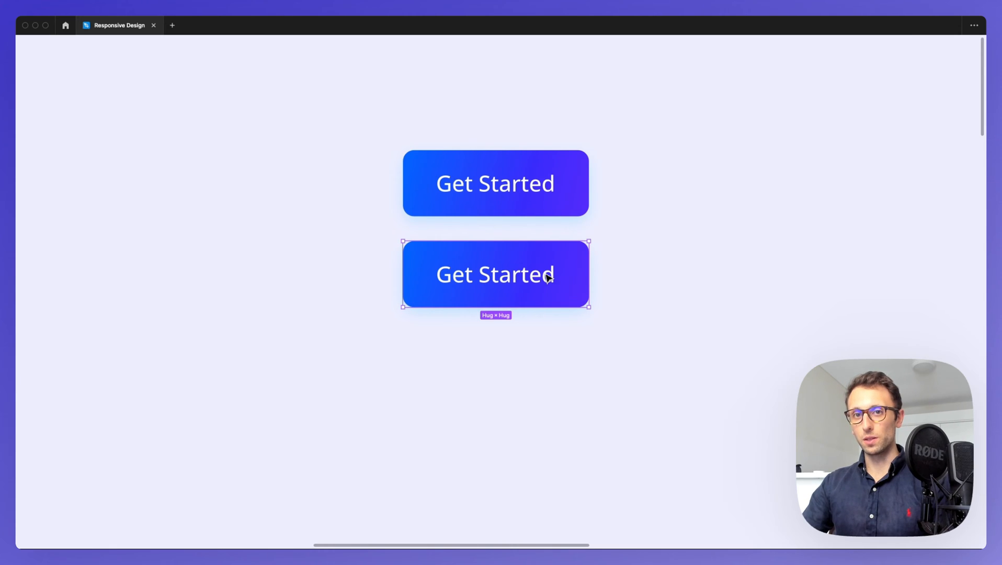
Add two more 'Get Started' copies below the column with Cmd+D.
key("cmd+d")
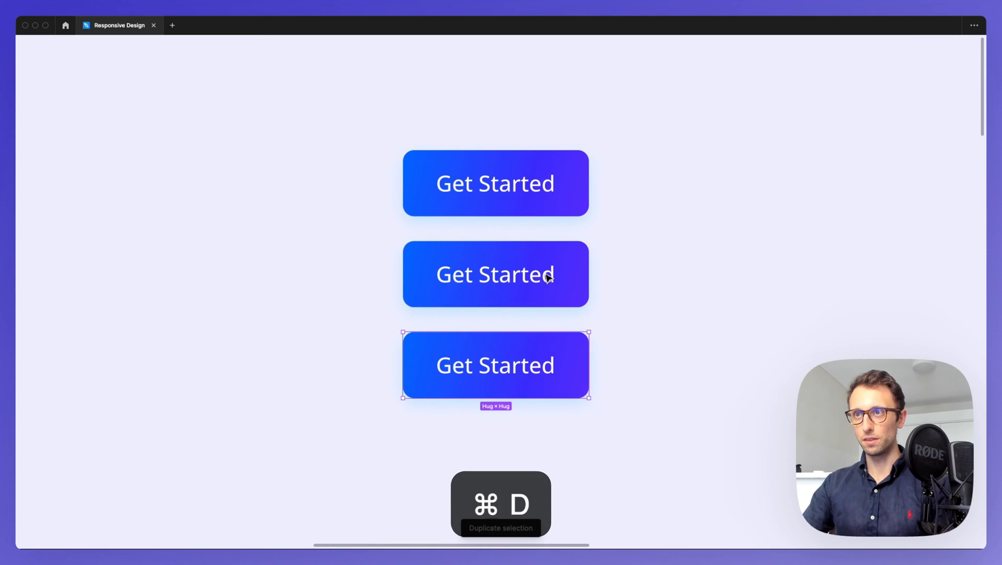
key("cmd+d")
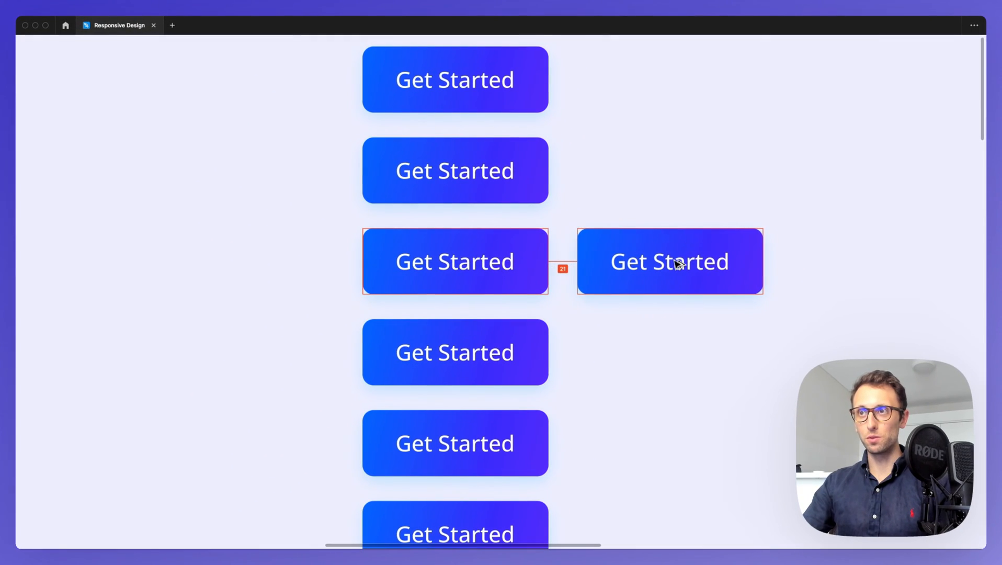
Space the side copy to the right of the middle button and duplicate it along the row.
left_click_drag(670, 260, 735, 261)
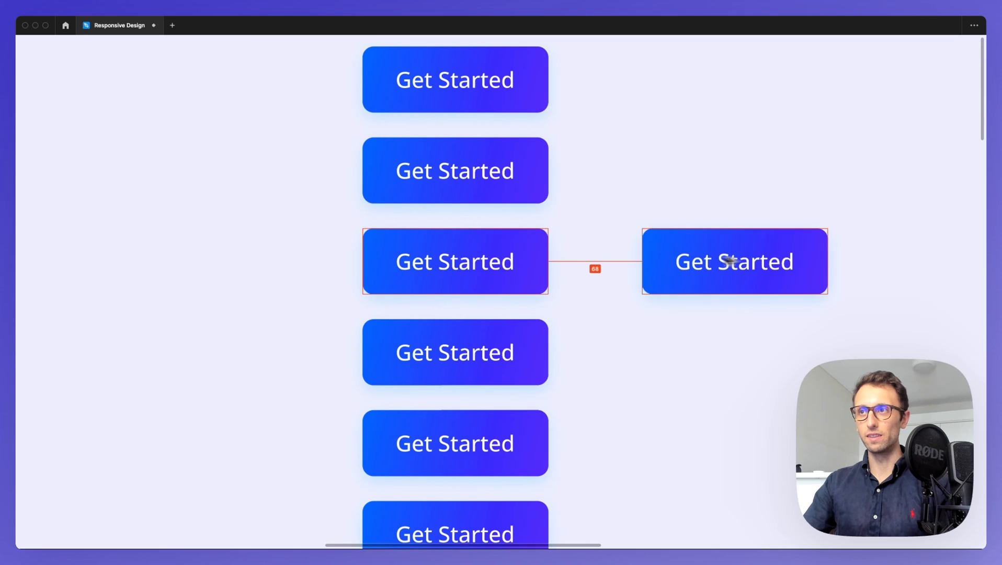
left_click_drag(735, 260, 677, 261)
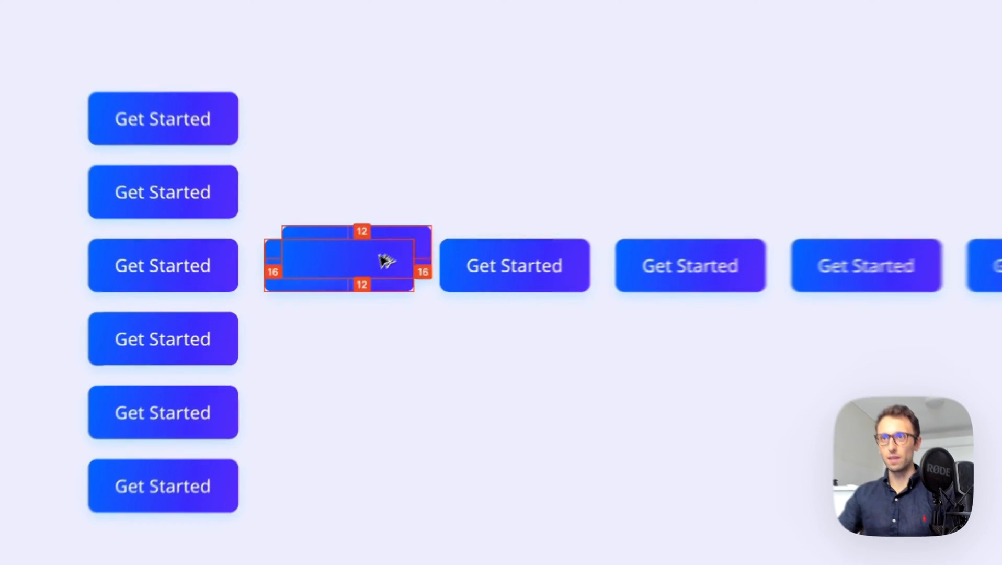
key("cmd+d")
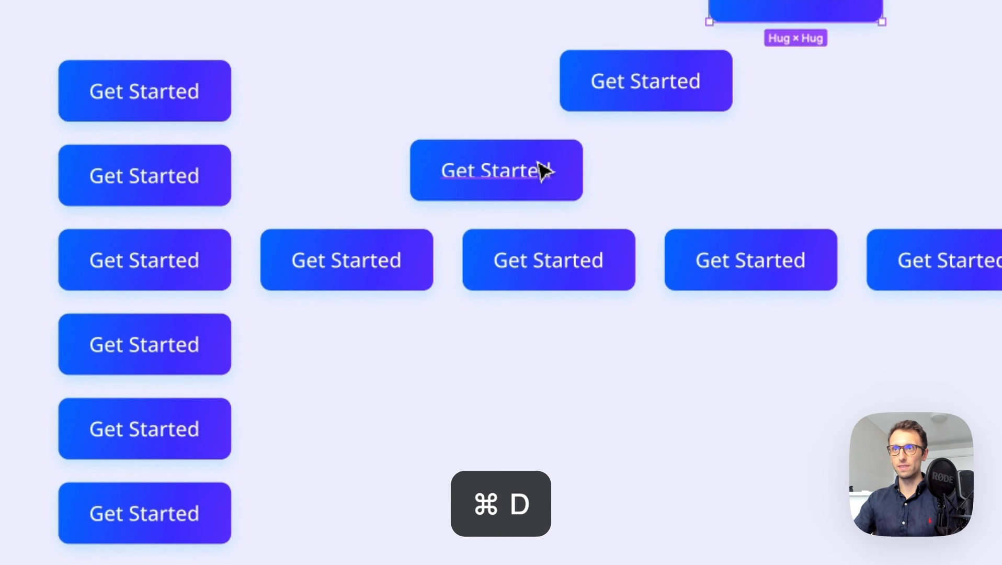